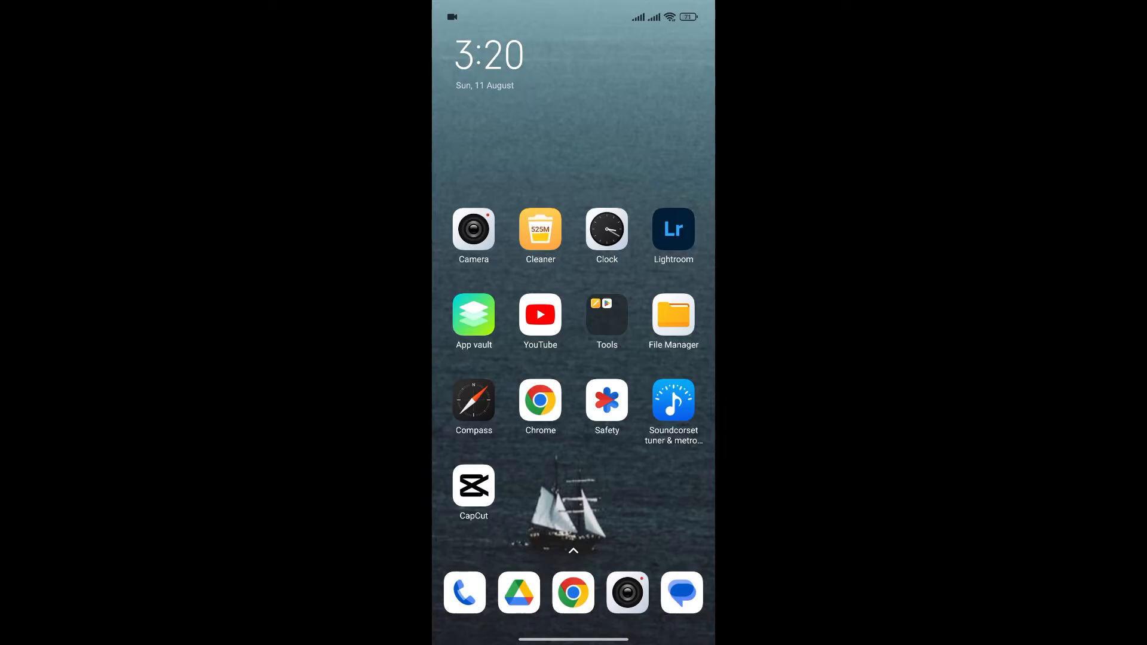
# Step: Launch CapCut from the home screen and go to the Me profile page
pyautogui.click(473, 487)
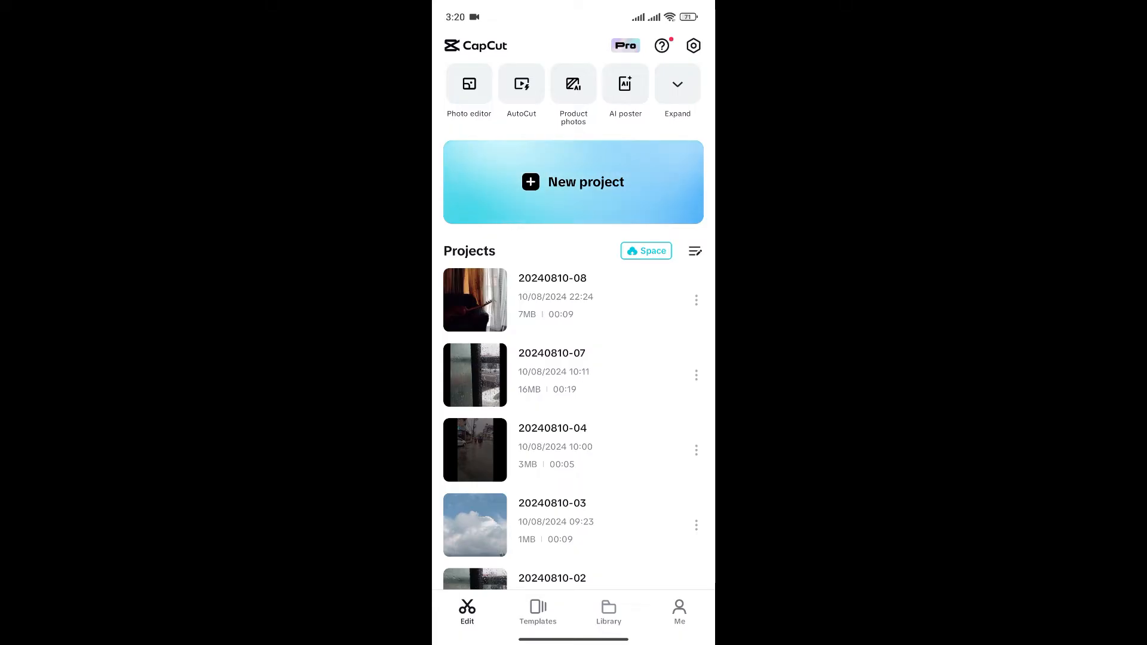
pyautogui.click(678, 611)
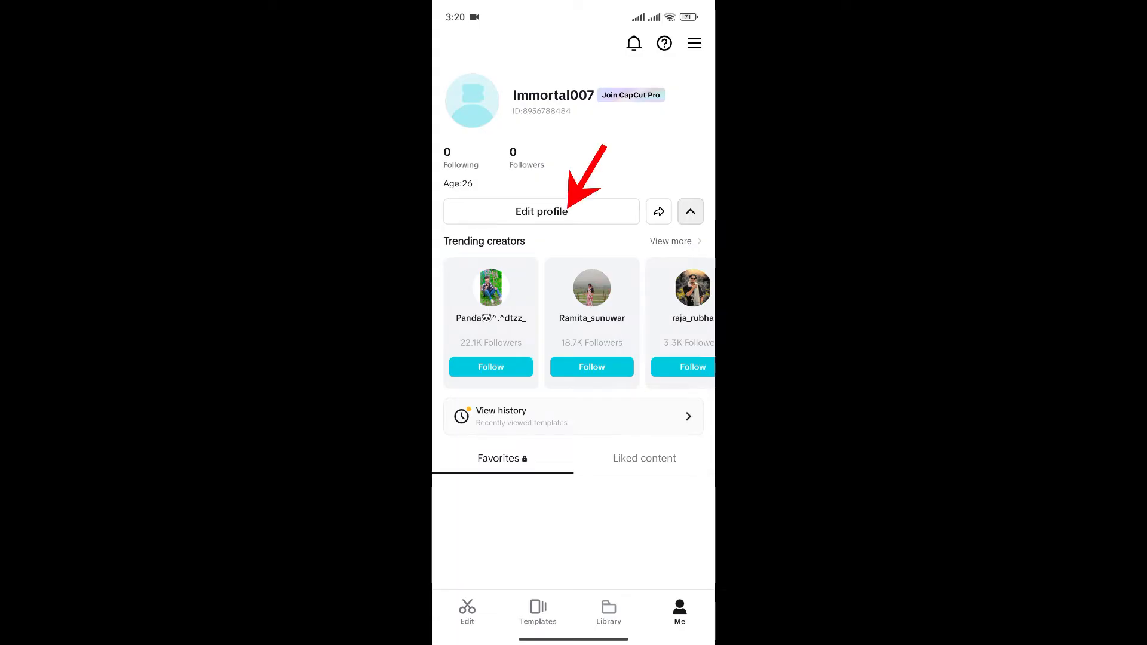
# Step: Enter Edit profile and begin editing the bio reading 'Age:26'
pyautogui.click(542, 211)
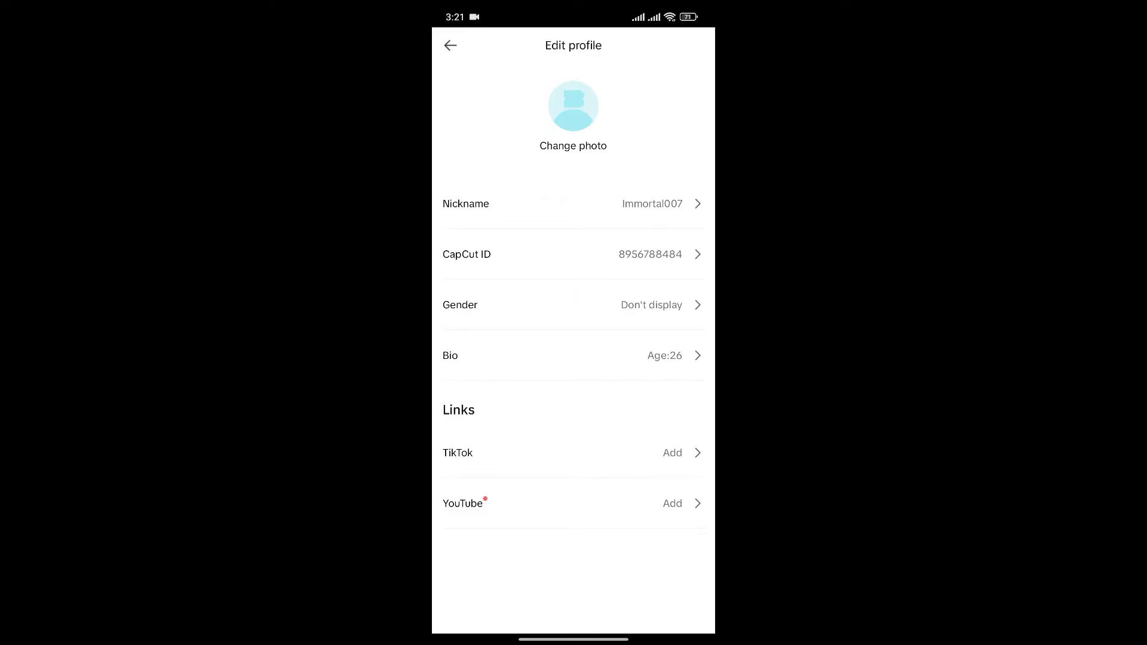
pyautogui.click(573, 356)
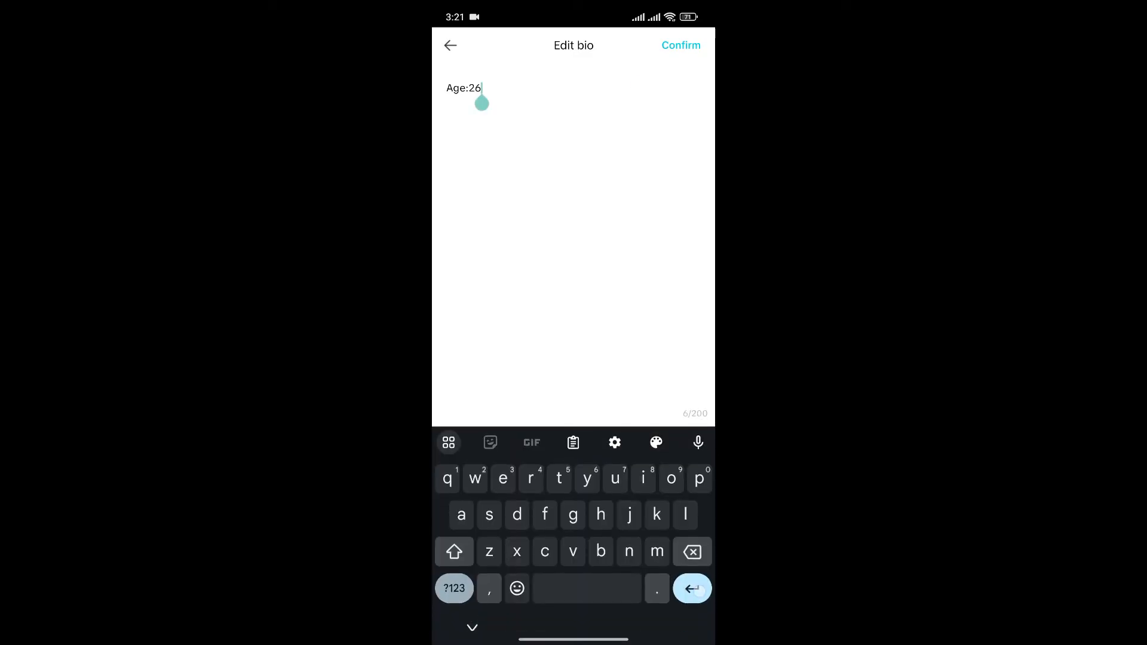
# Step: Add 'Country: Nepal' on a second line under 'Age:26' and confirm the bio
pyautogui.write('Country: Nepal')
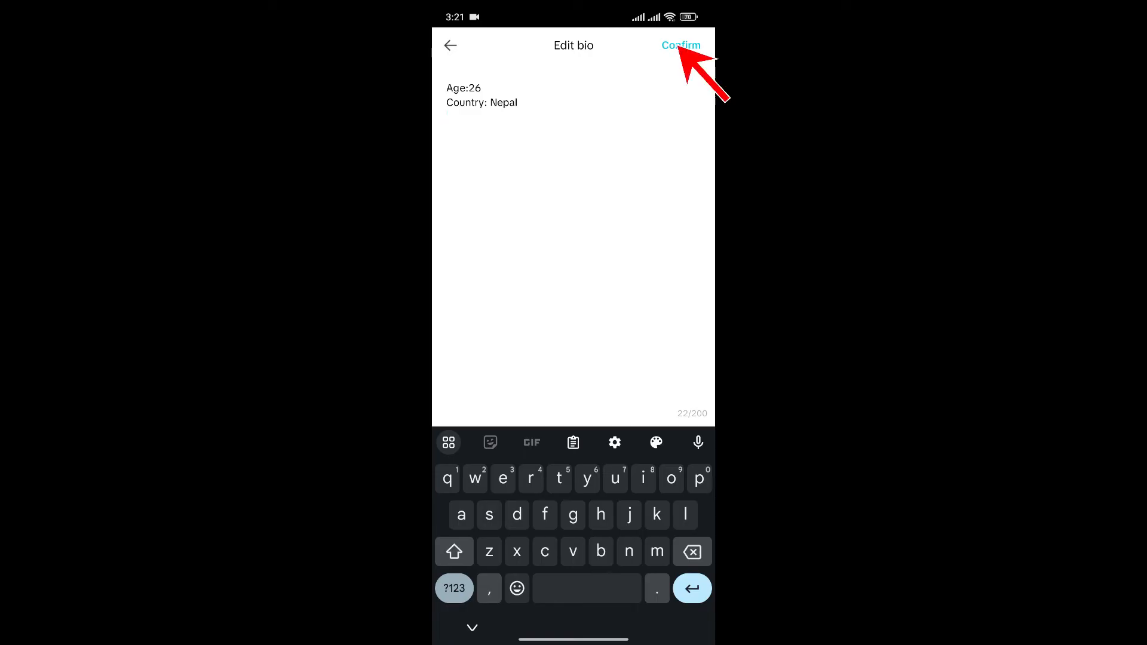
pyautogui.click(680, 45)
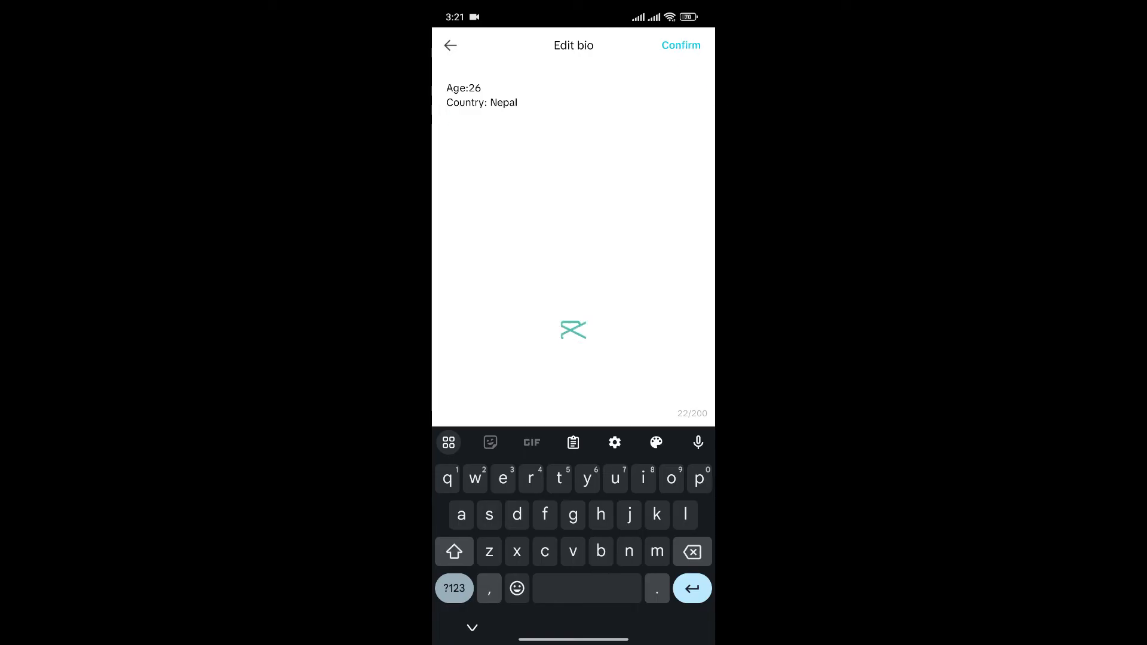
pyautogui.click(680, 46)
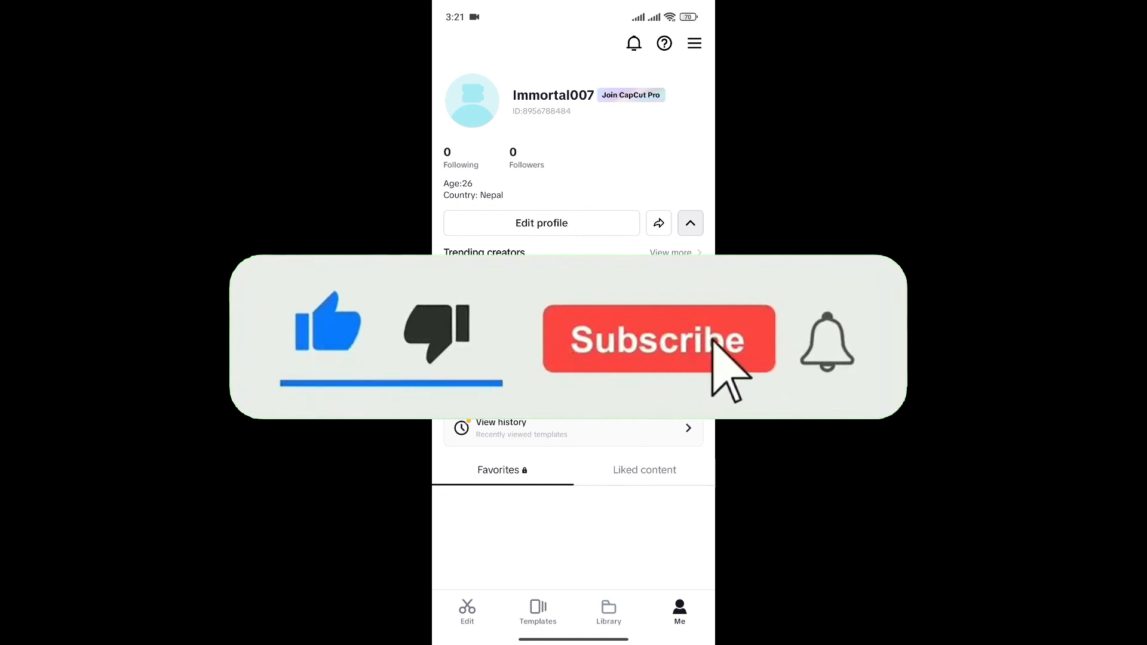
# Step: View the profile page showing the two-line bio with Age:26 and Country: Nepal
pyautogui.click(657, 338)
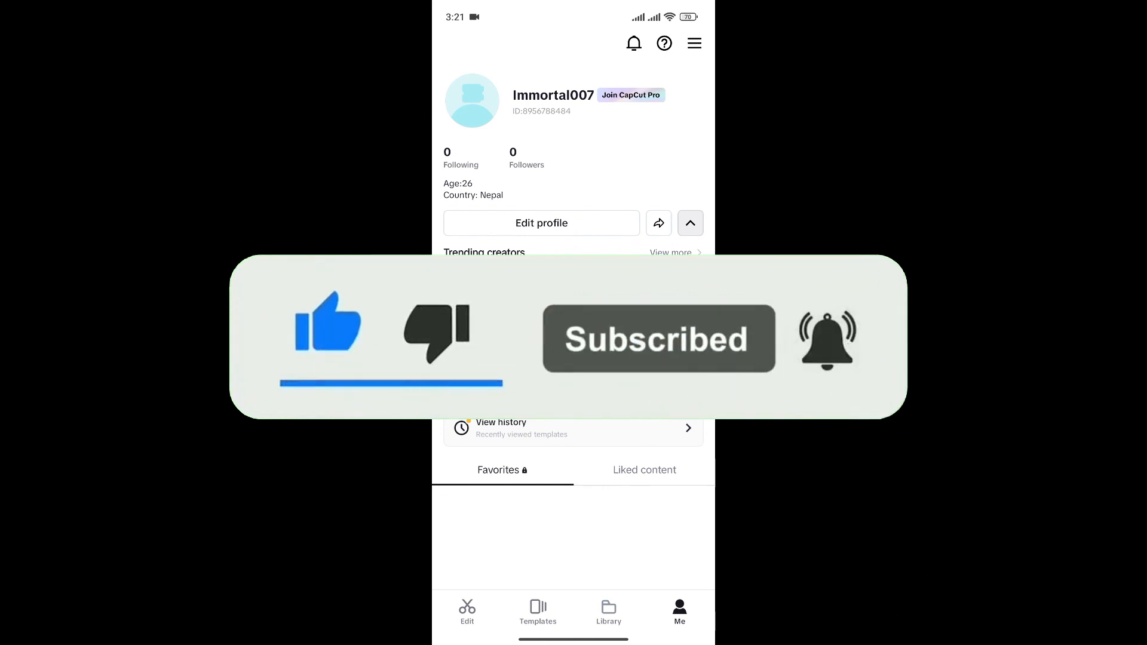